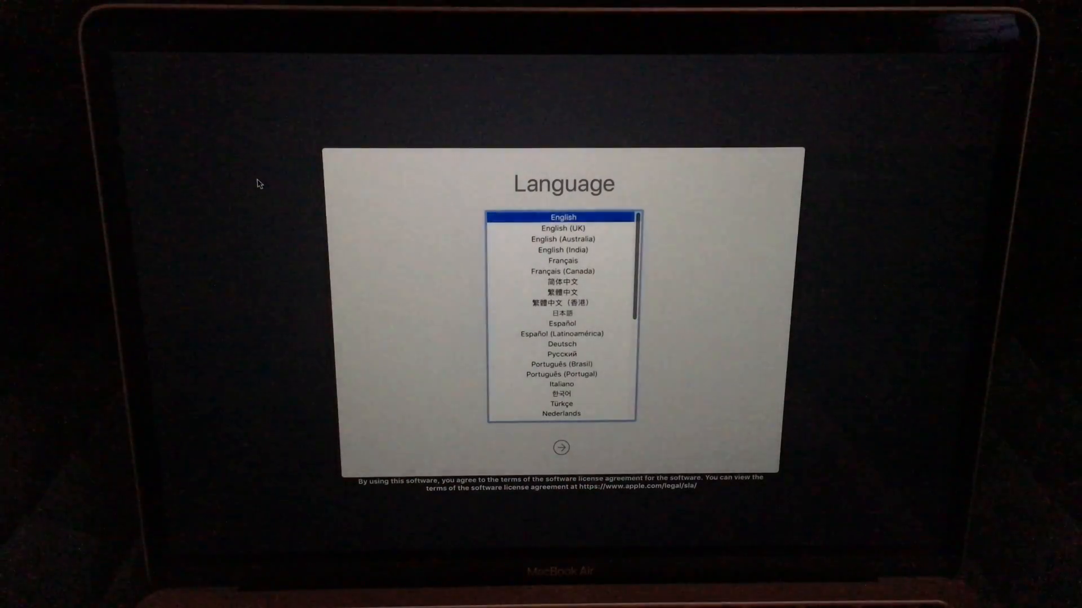
- Continue past the Language screen with English selected
{"action": "left_click", "coordinate": [560, 447]}
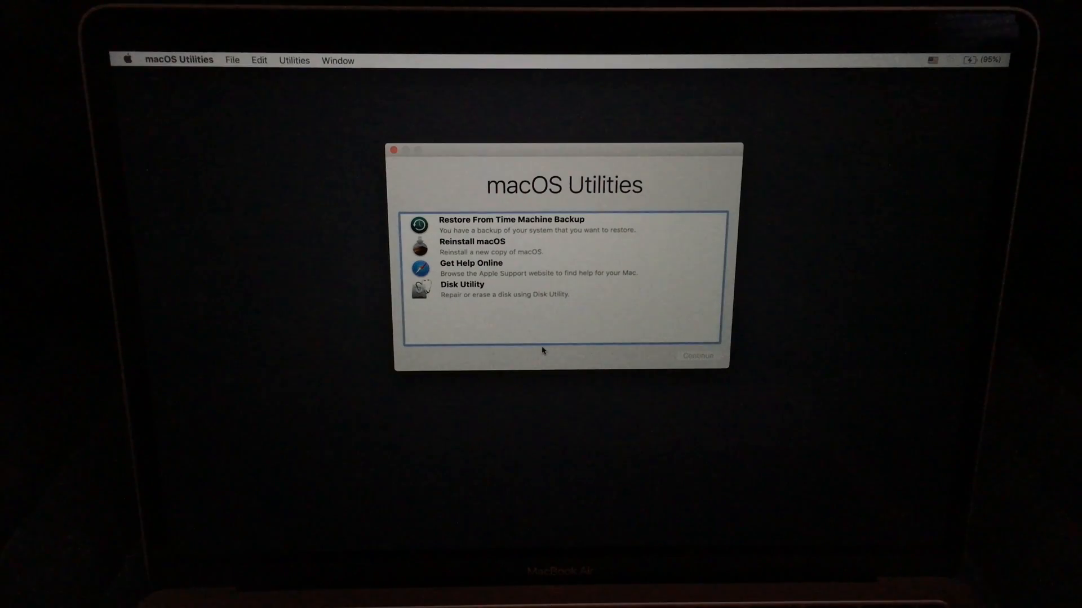
- Launch Disk Utility from the macOS Utilities list
{"action": "left_click", "coordinate": [462, 285]}
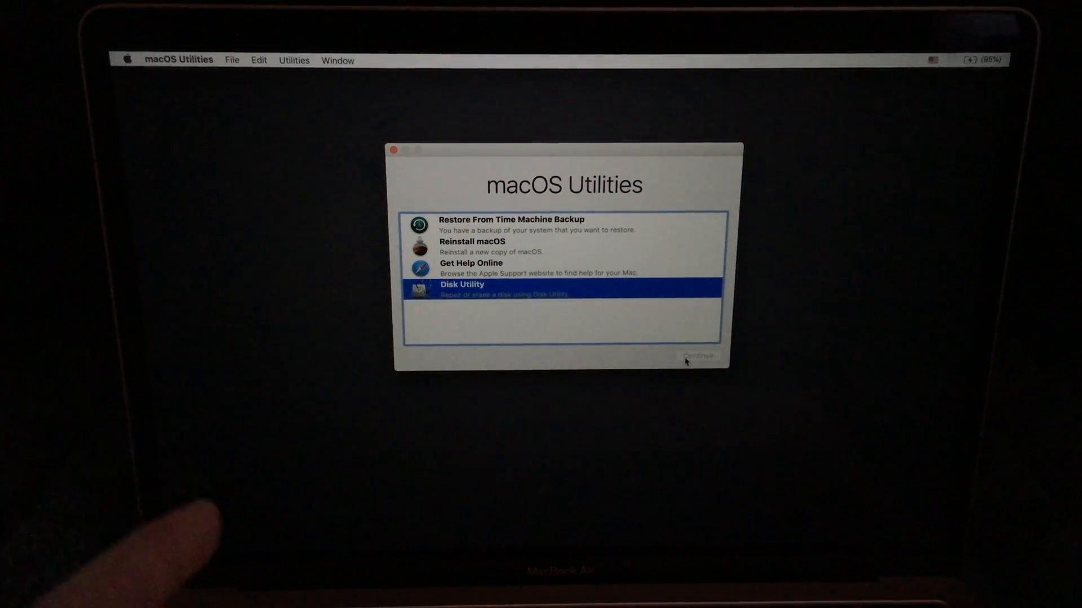
{"action": "left_click", "coordinate": [699, 357]}
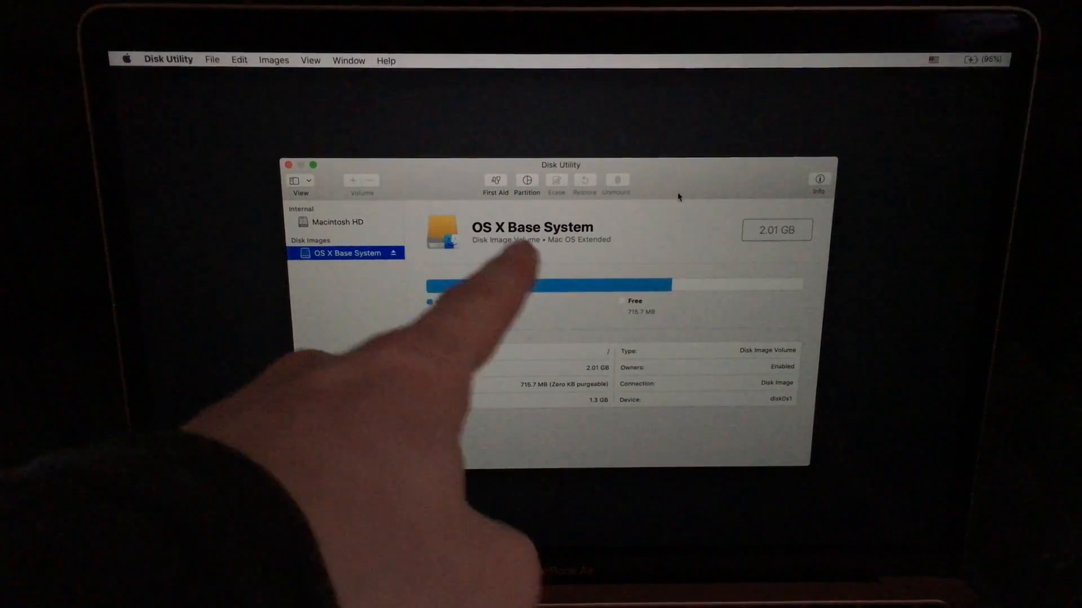
- Erase the internal Macintosh HD volume as APFS, keeping the name Macintosh HD
{"action": "left_click", "coordinate": [338, 222]}
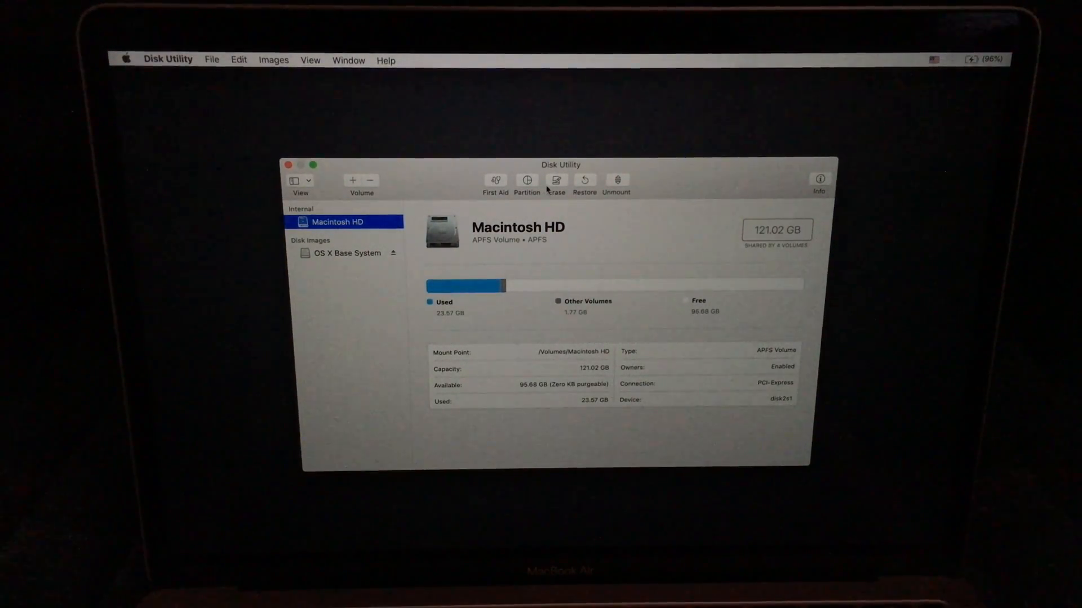
{"action": "left_click", "coordinate": [555, 183]}
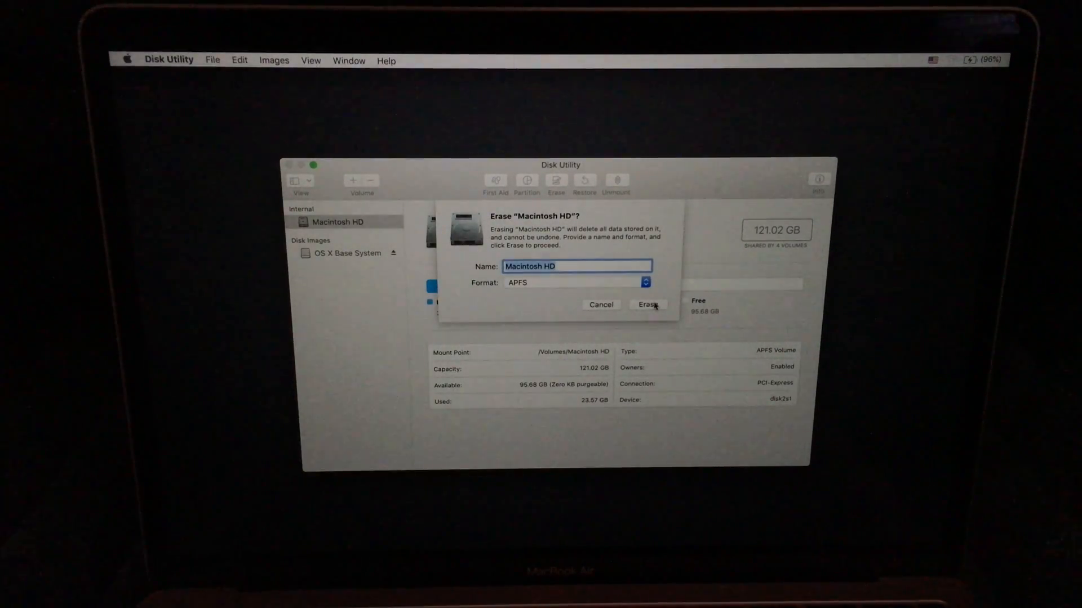
{"action": "left_click", "coordinate": [647, 305]}
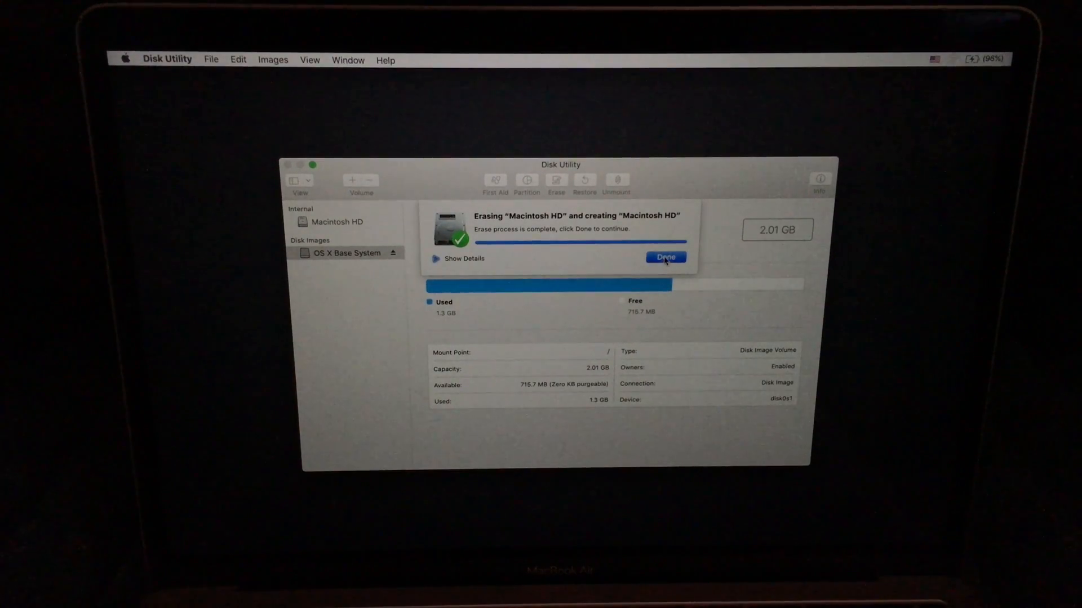
{"action": "left_click", "coordinate": [664, 257]}
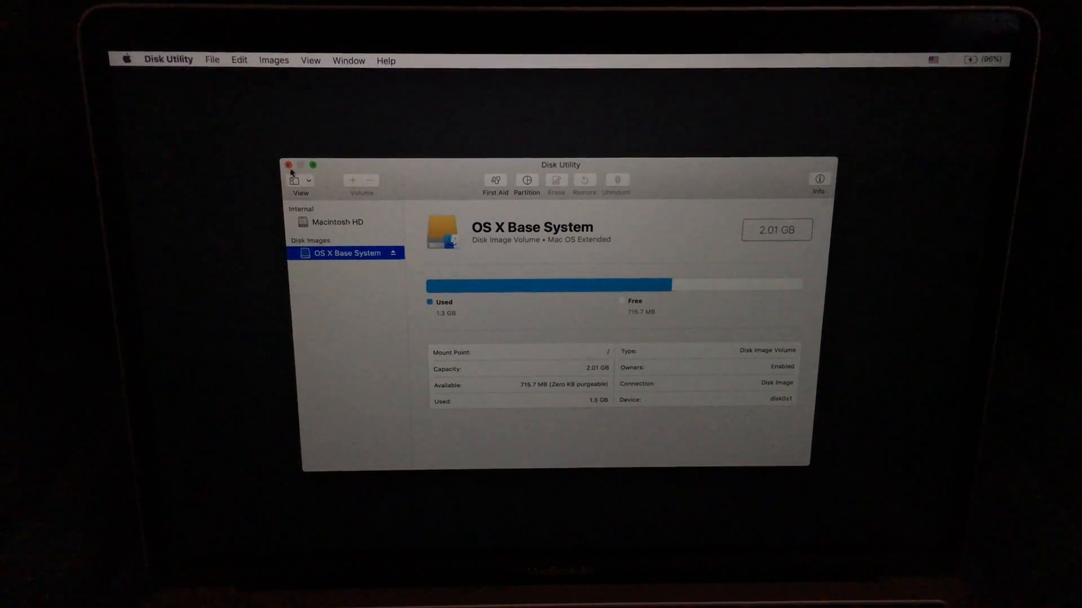
- Quit Disk Utility, join a Wi-Fi network and start Reinstall macOS
{"action": "left_click", "coordinate": [290, 164]}
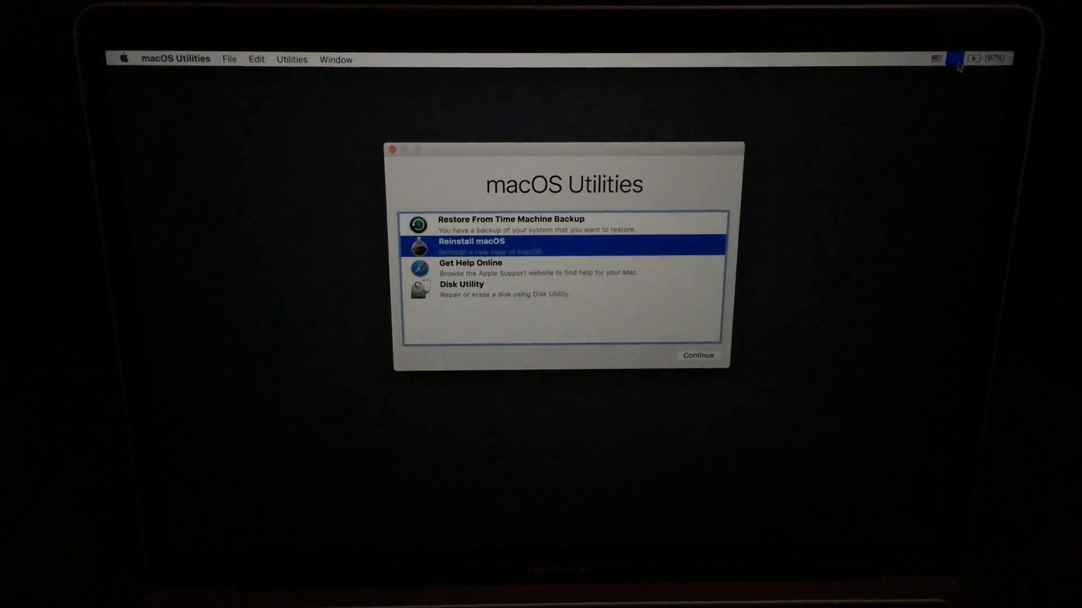
{"action": "left_click", "coordinate": [933, 59]}
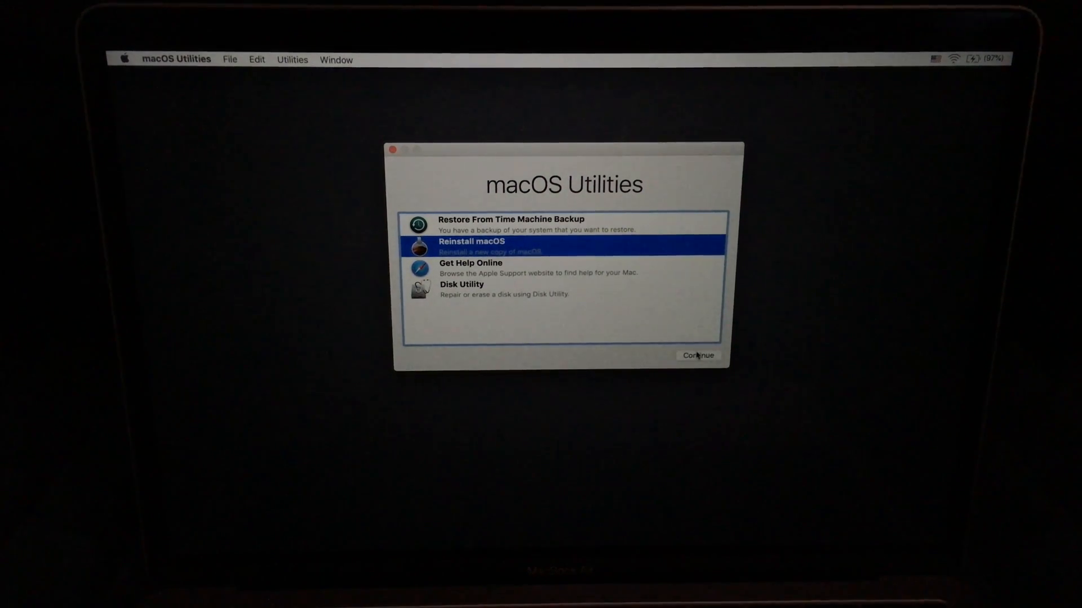
{"action": "left_click", "coordinate": [697, 355]}
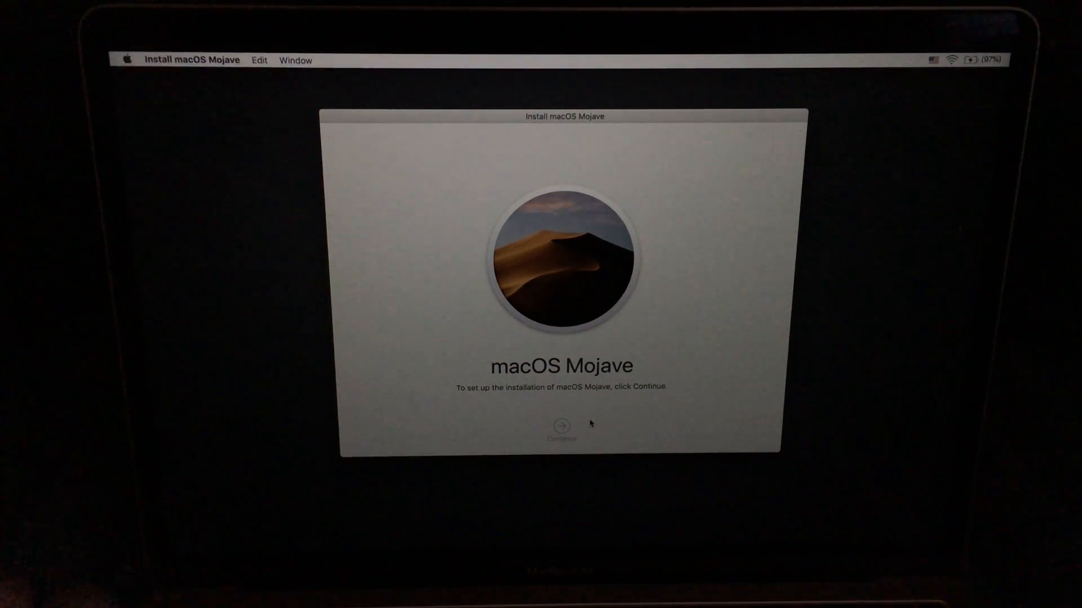
- Agree to the Mojave licence and begin installing onto Macintosh HD
{"action": "left_click", "coordinate": [560, 424]}
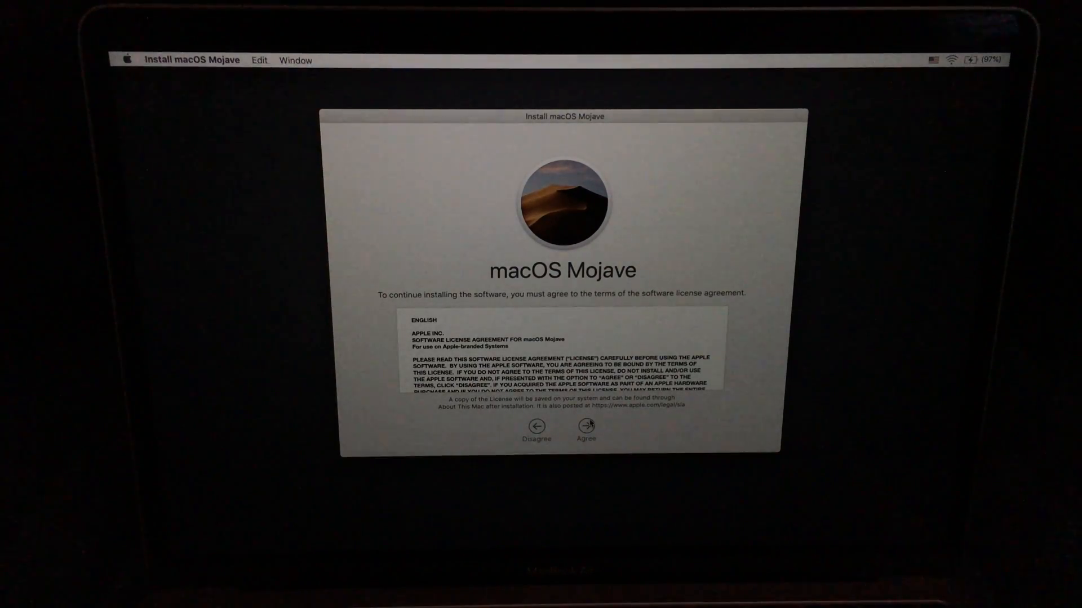
{"action": "left_click", "coordinate": [585, 428]}
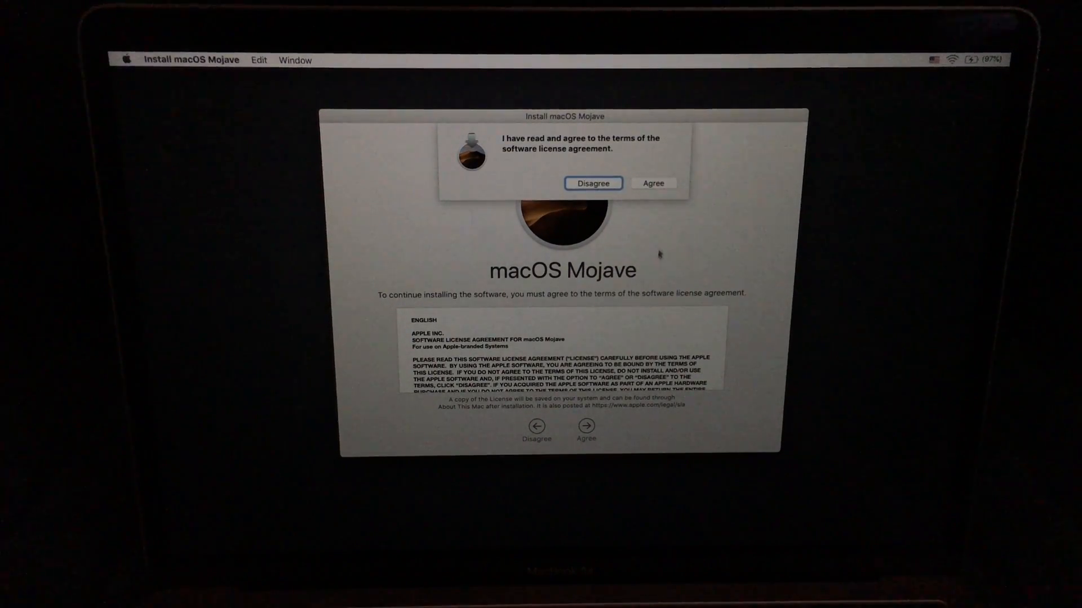
{"action": "left_click", "coordinate": [652, 182]}
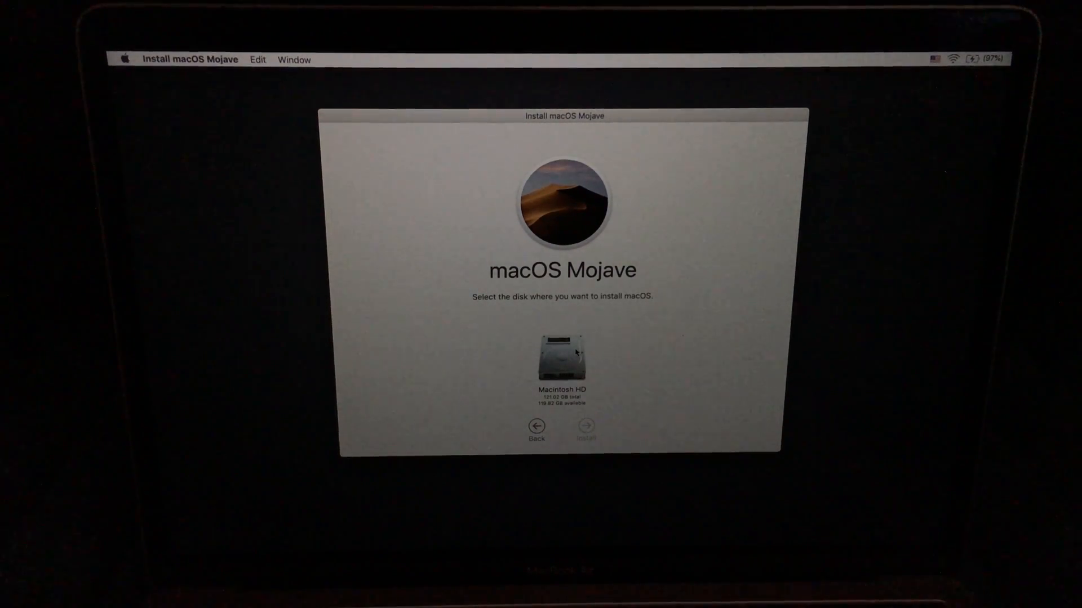
{"action": "left_click", "coordinate": [561, 362]}
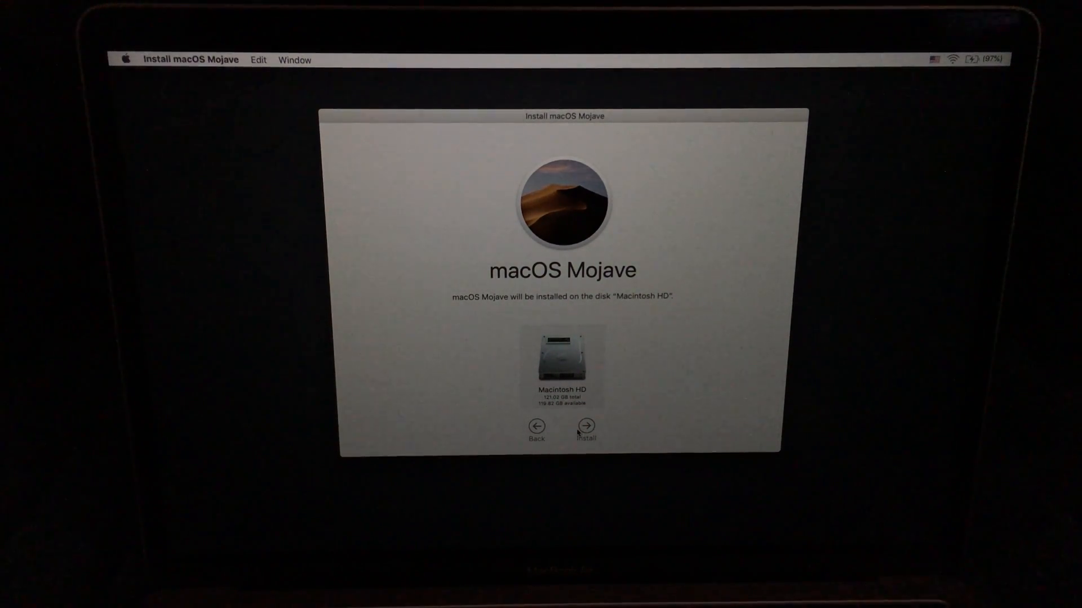
{"action": "left_click", "coordinate": [586, 424]}
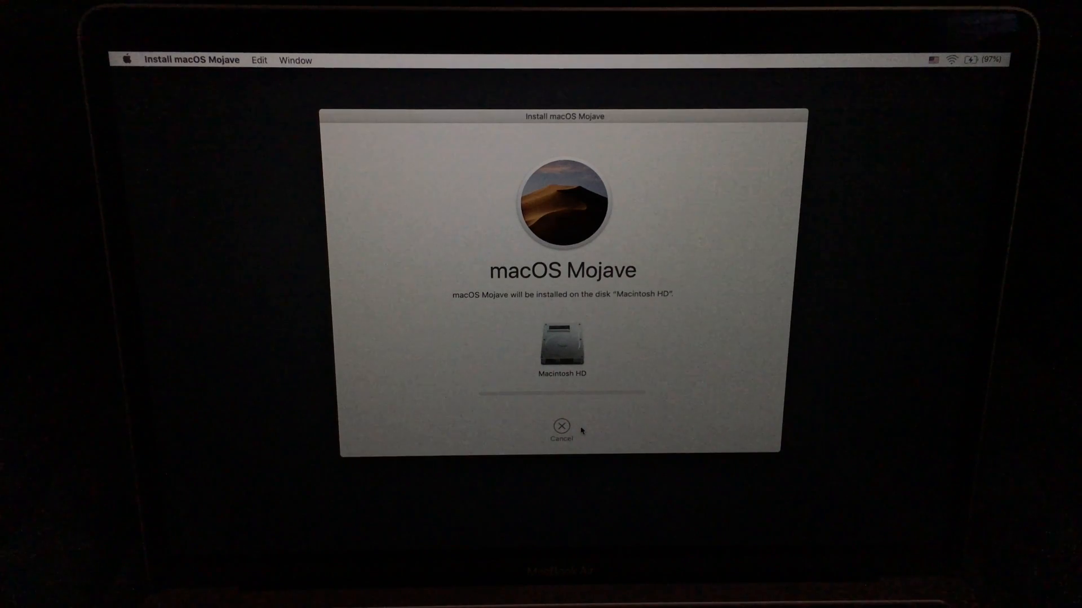